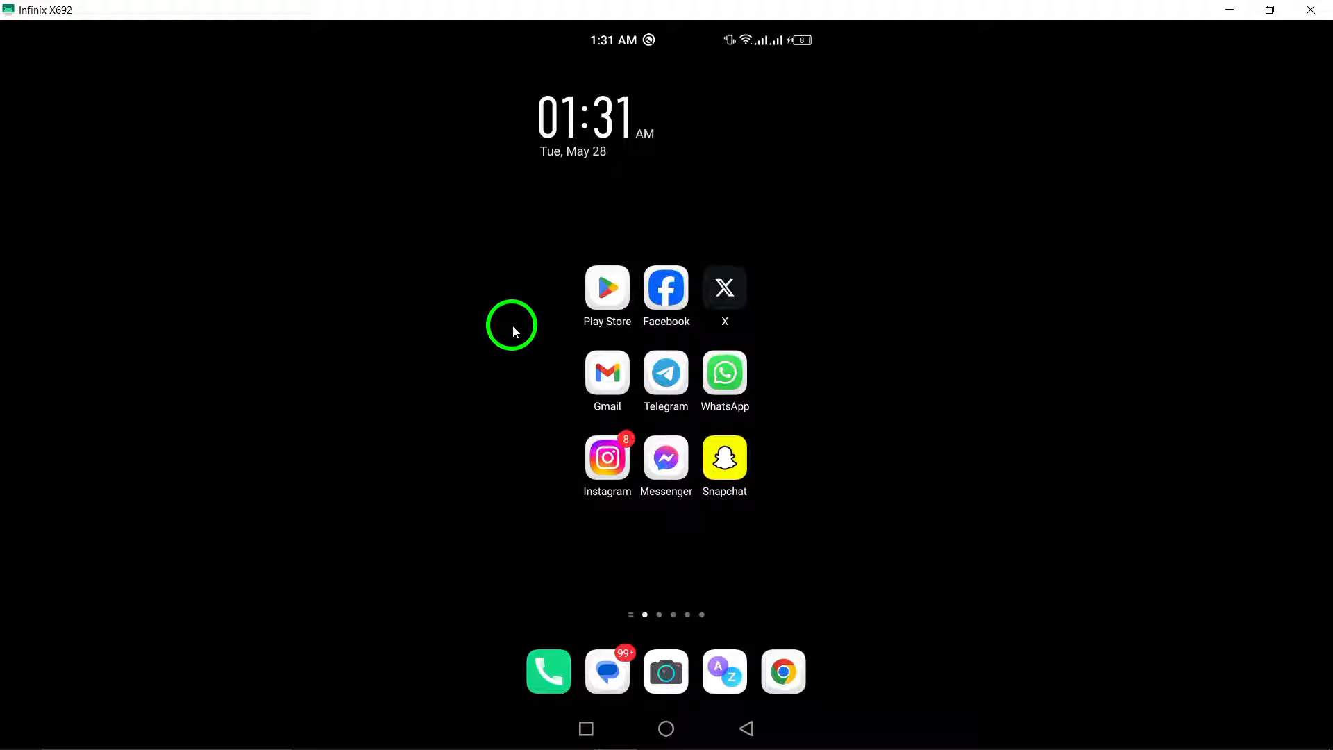
mouse_move(709, 75)
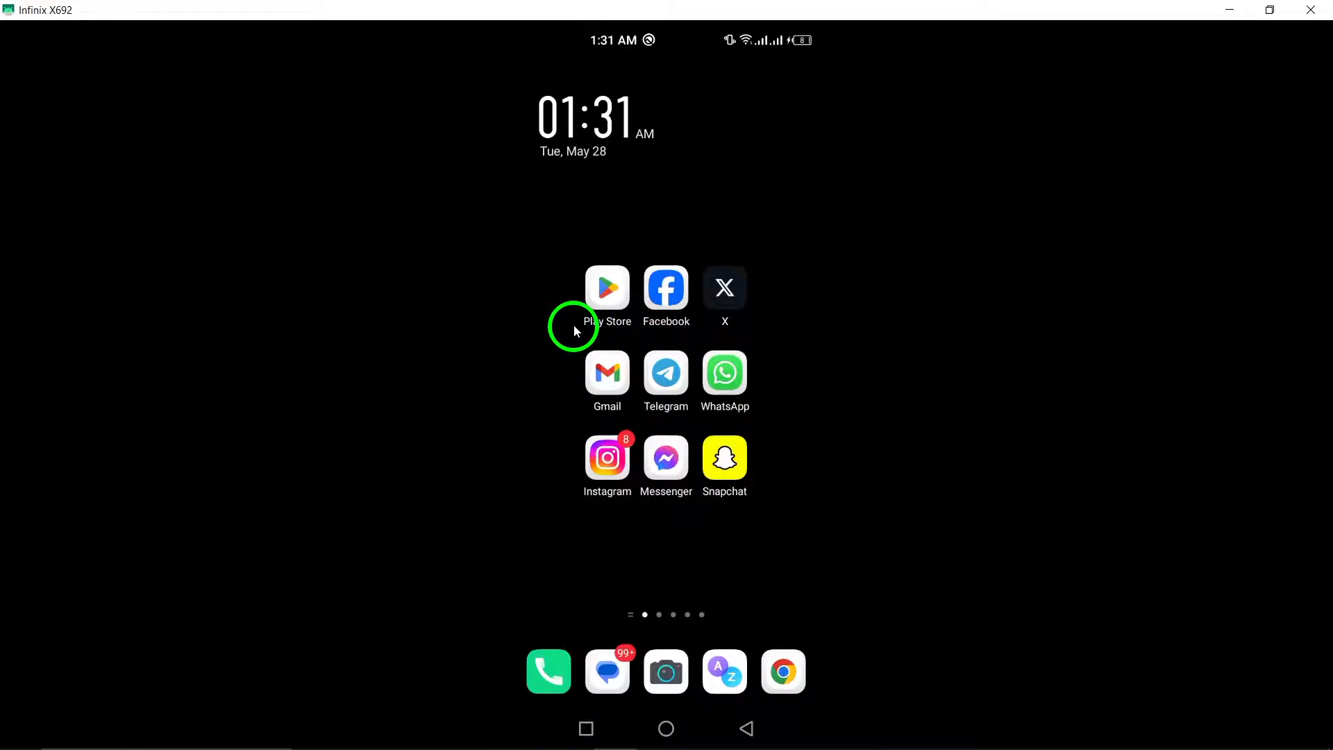
mouse_move(527, 293)
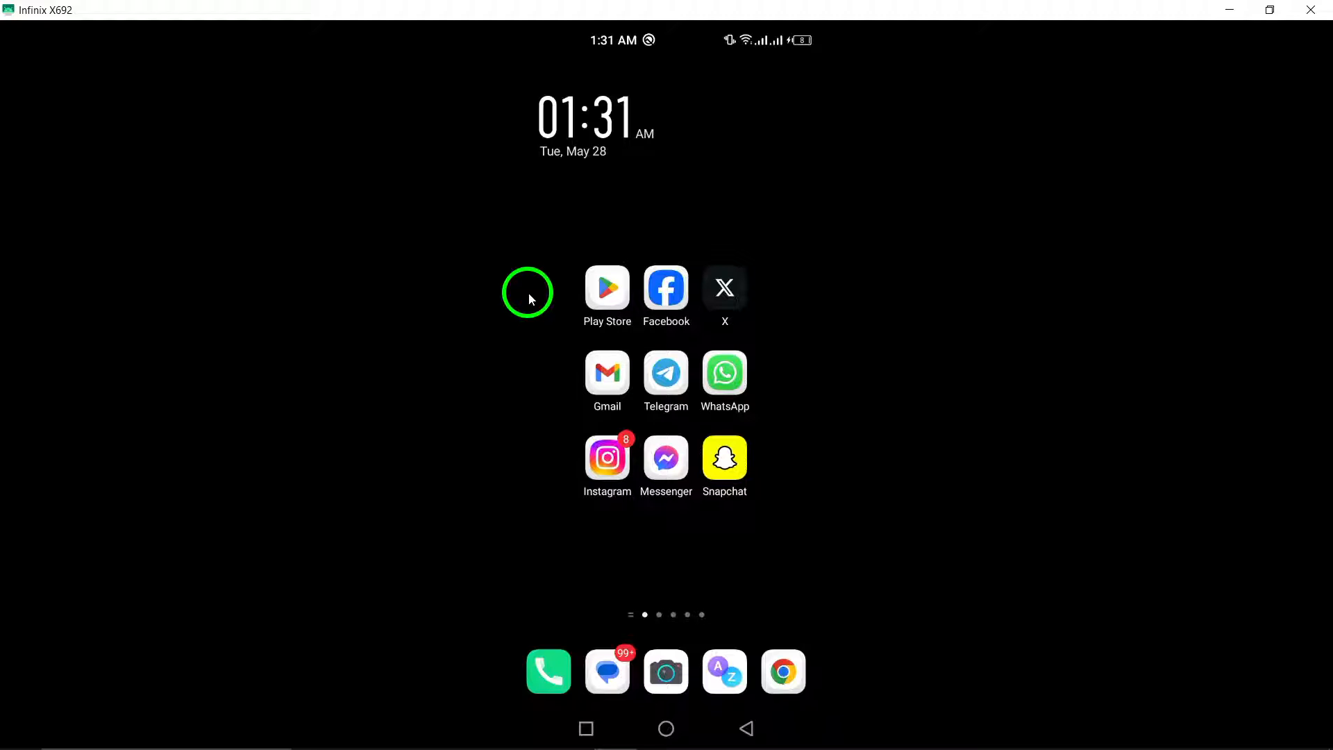
mouse_move(724, 289)
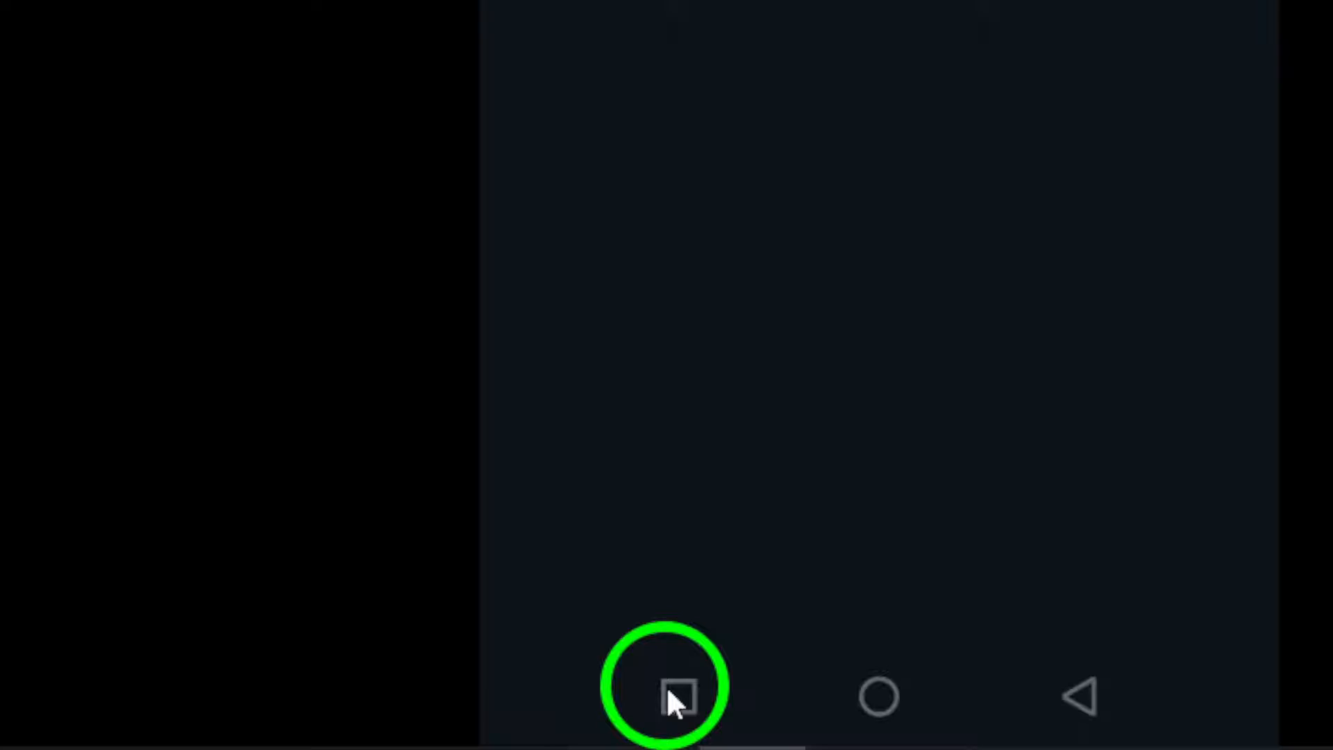
Step: Open X, then close it to prepare for restarting the phone
left_click(674, 685)
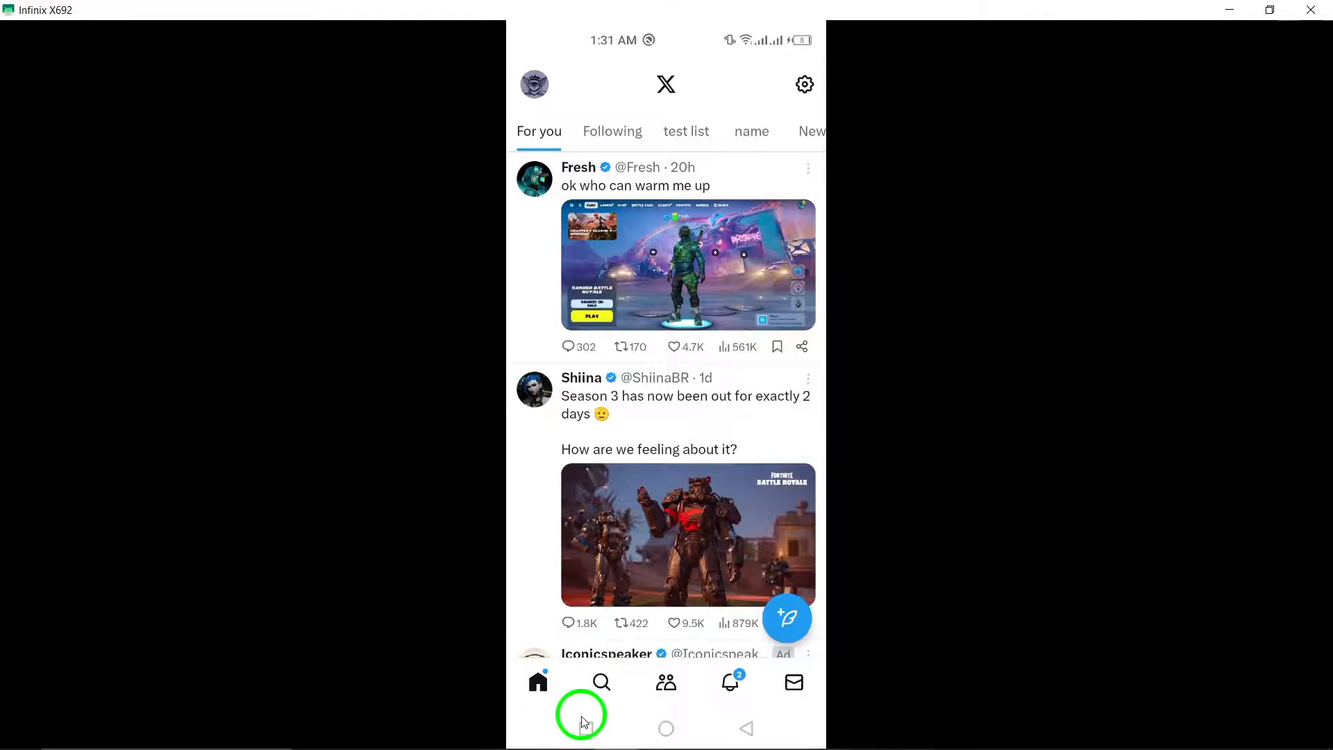
left_click(665, 728)
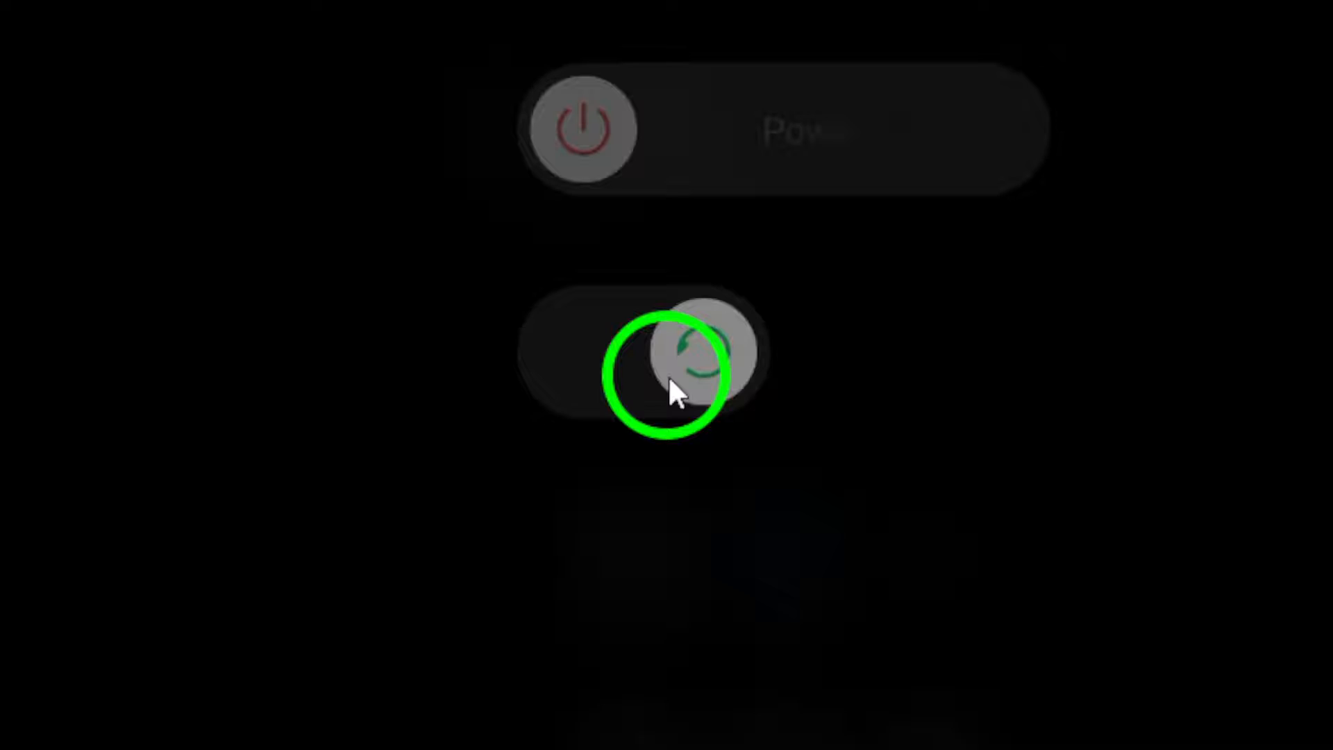
Step: Restart the phone, open X's Storage & cache details, then open Play Store
left_click(688, 348)
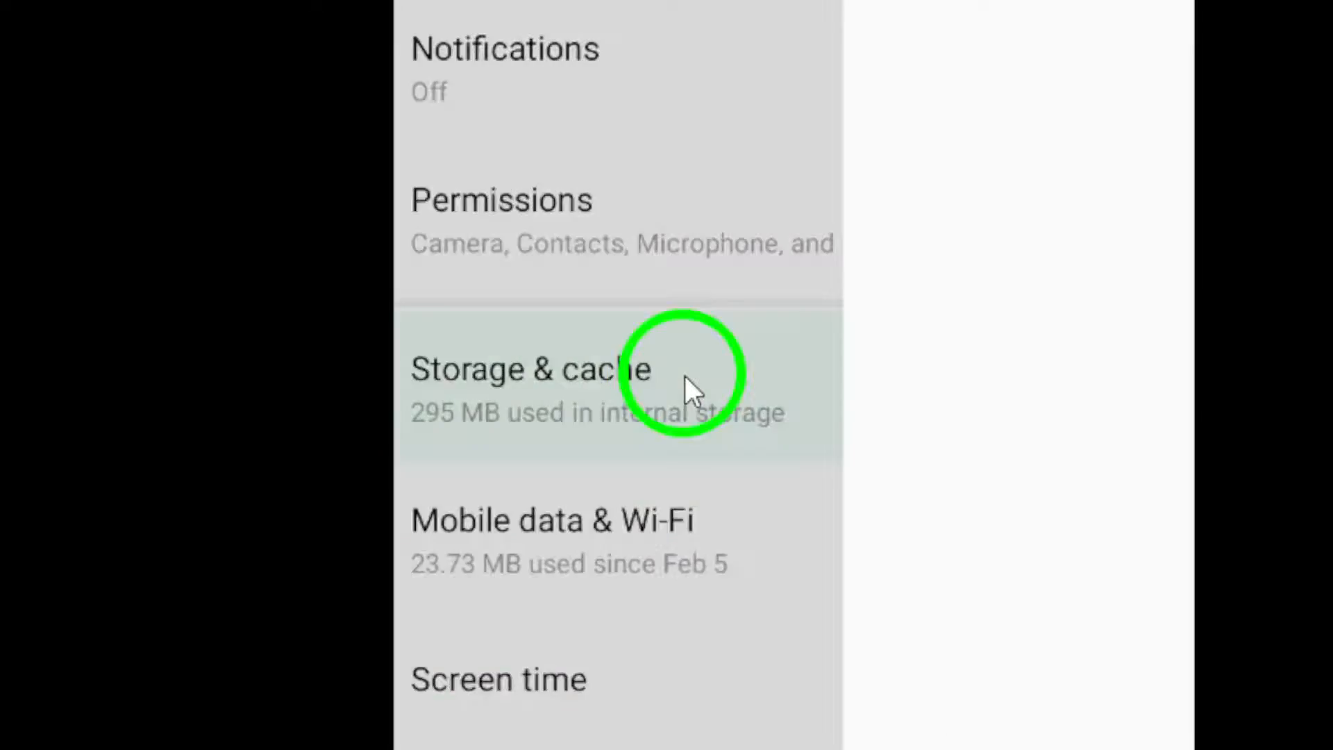
left_click(531, 370)
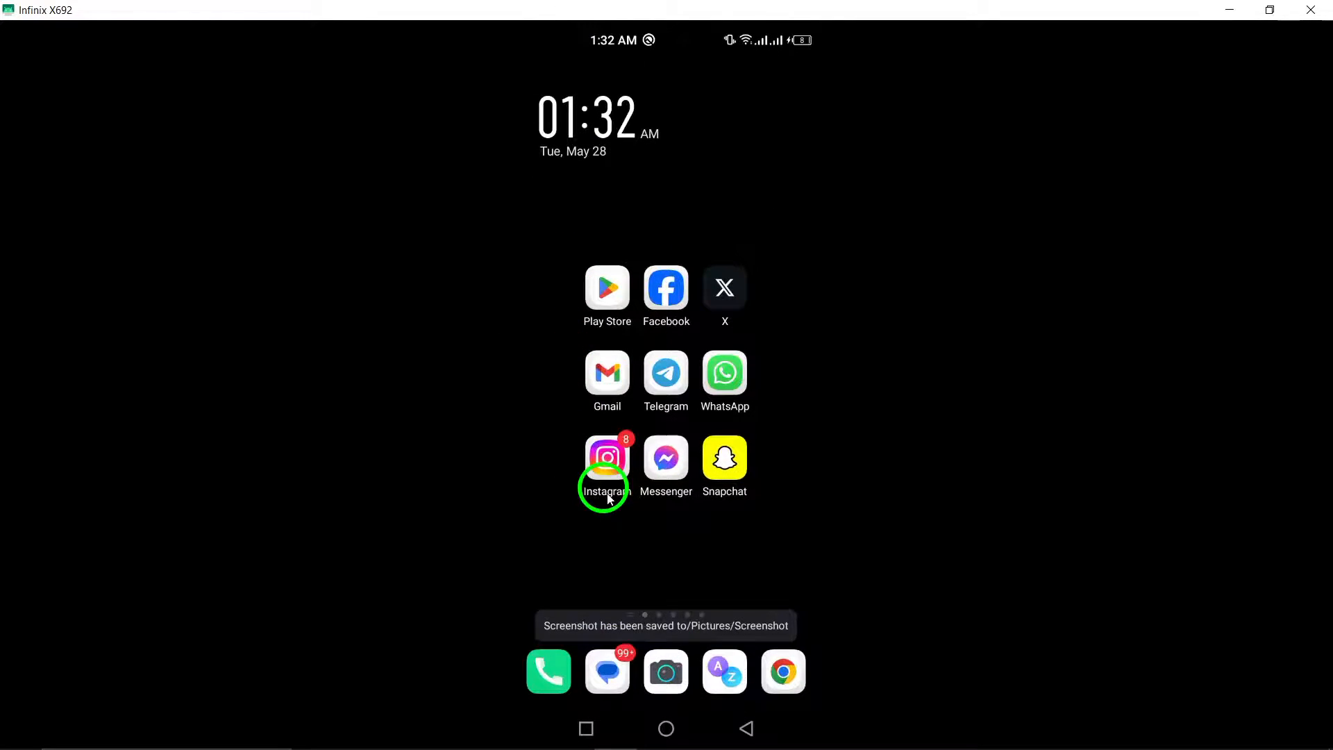
left_click(606, 287)
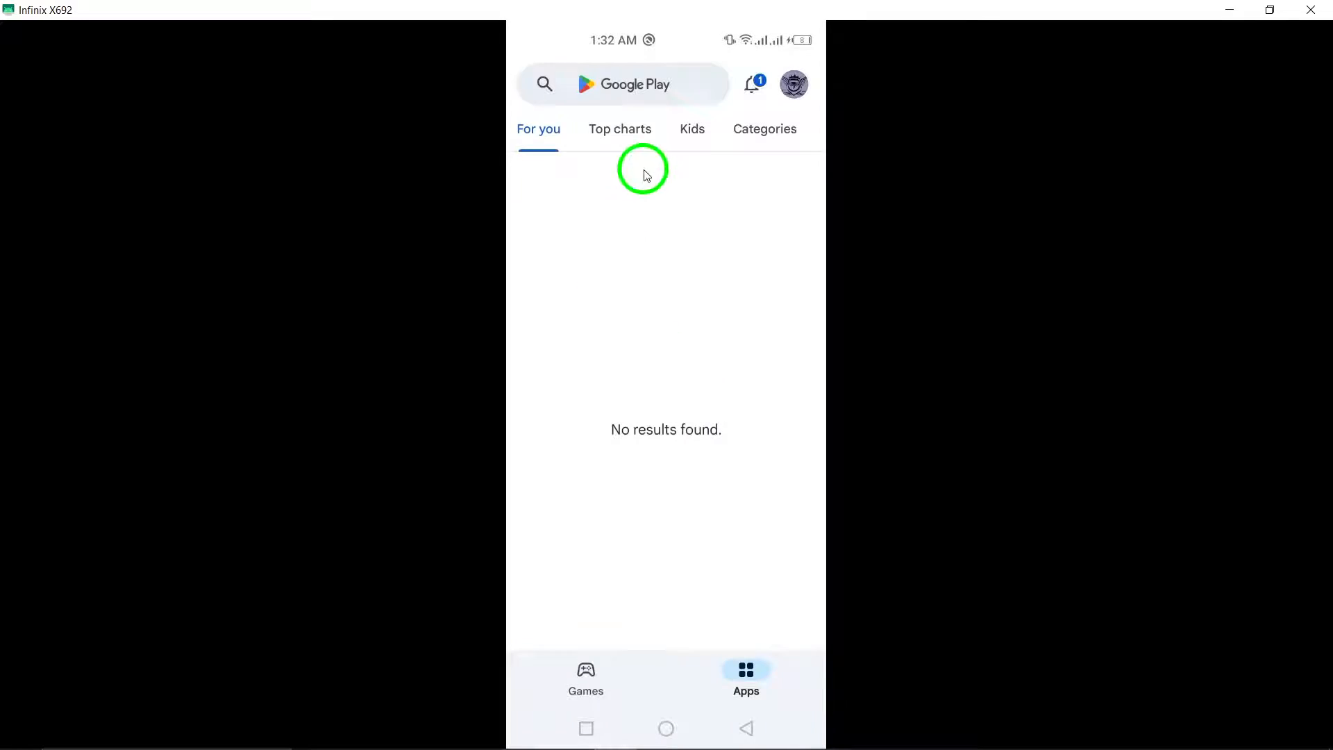
Step: Search Google Play Store for X to check for an update
left_click(625, 83)
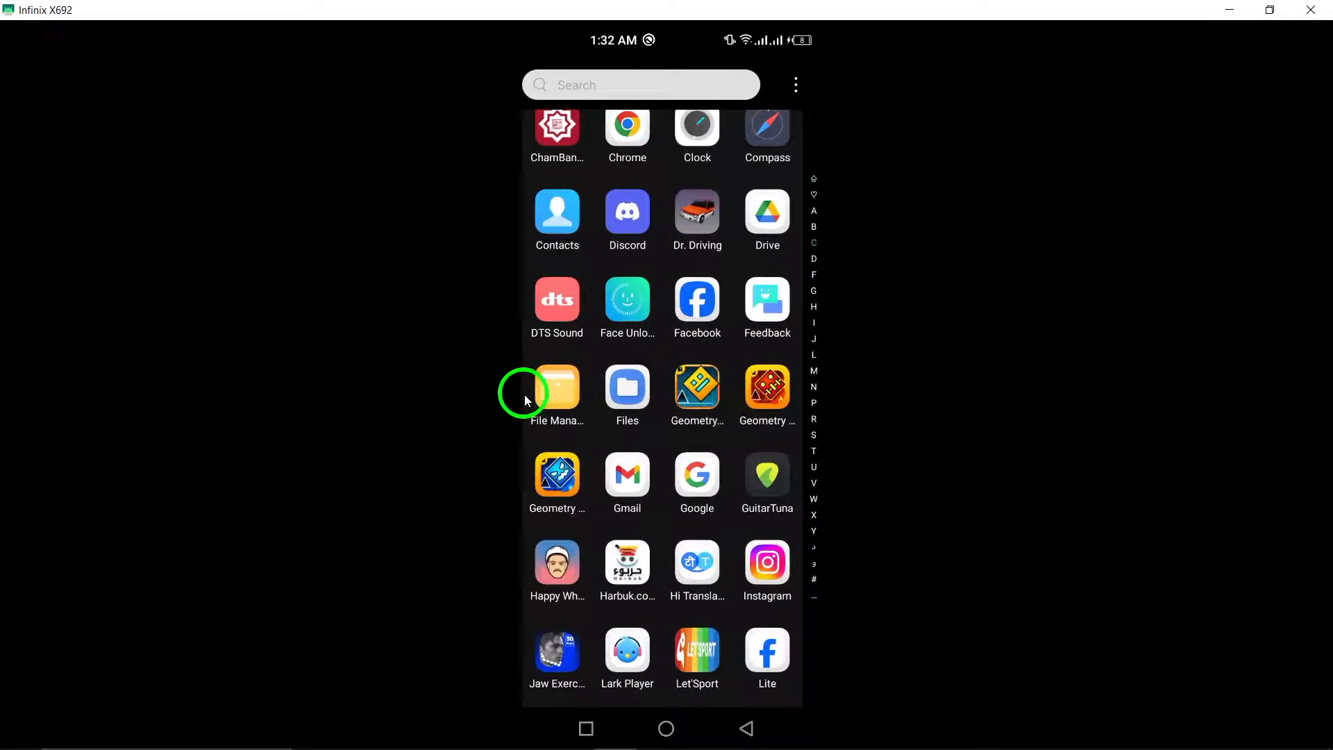
Step: Open File Manager and scroll to review internal storage usage
left_click(556, 387)
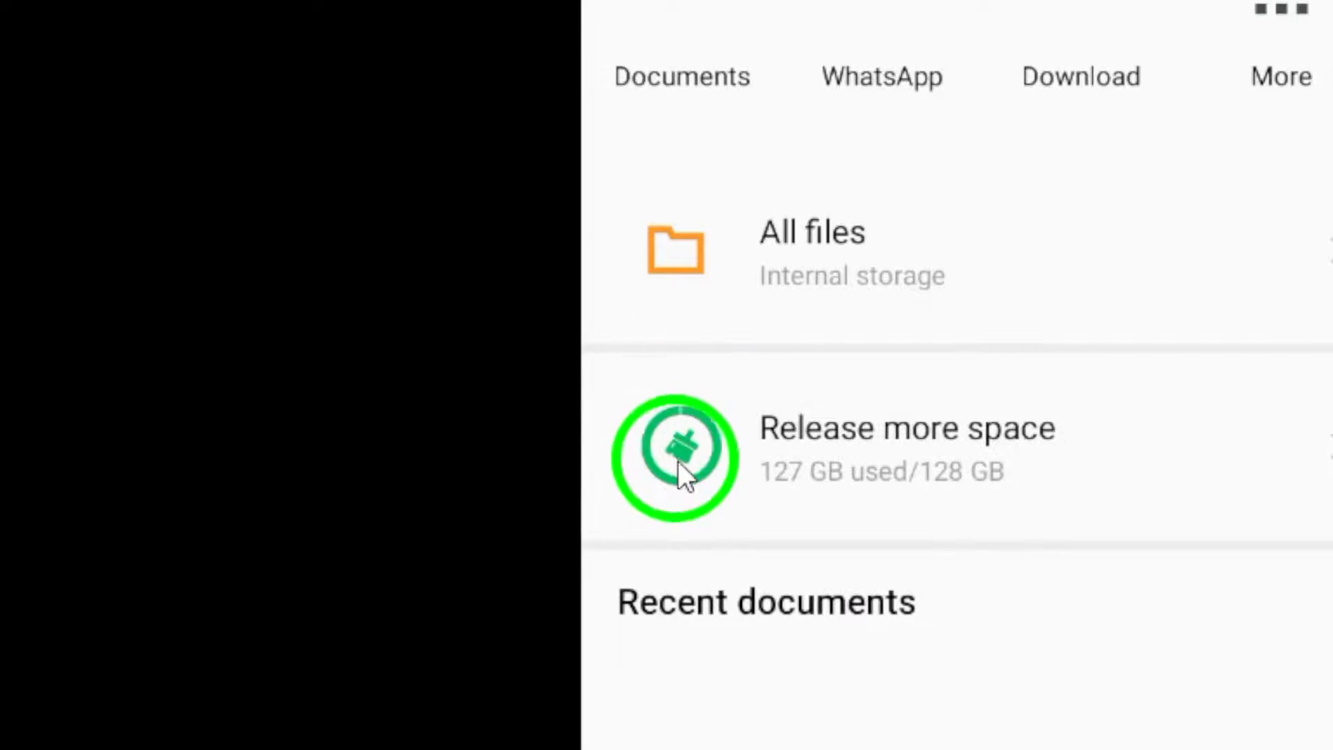
scroll("up", 3)
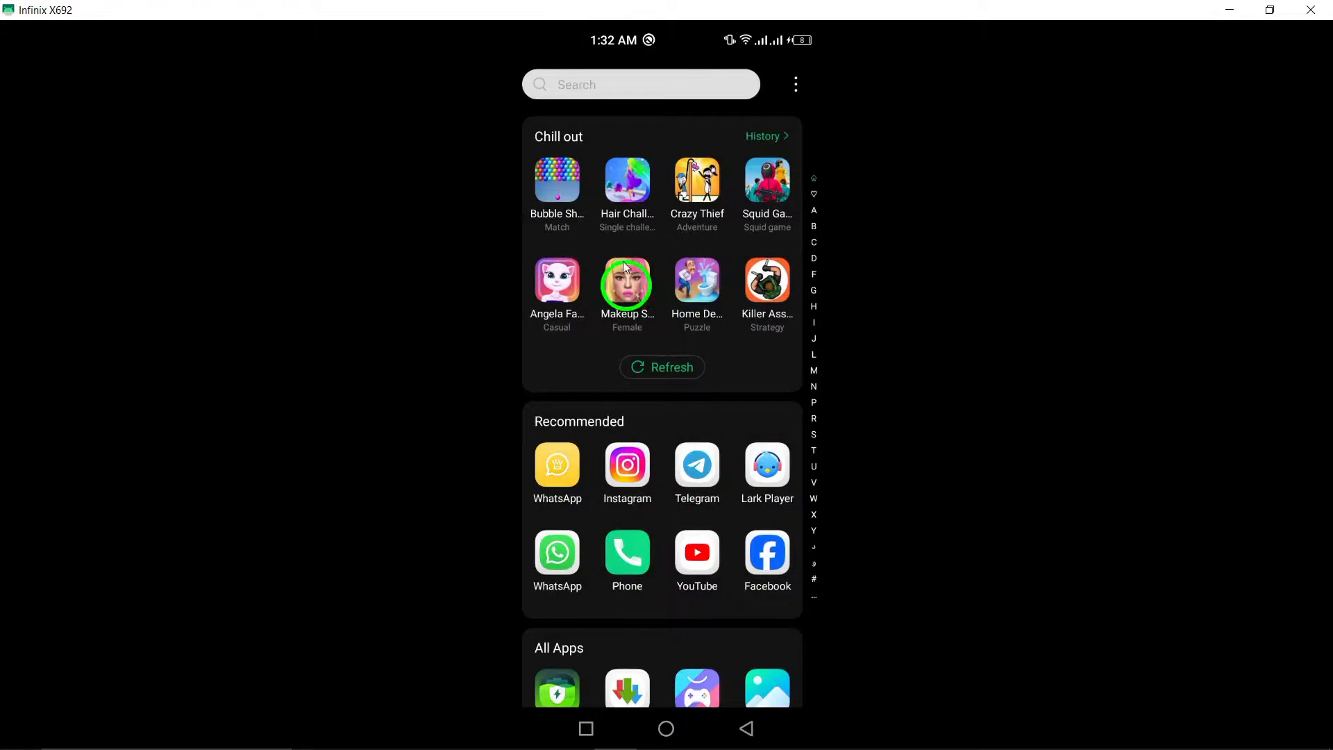
Step: Scroll the app drawer down to Psiphon VPN, then go to the home screen
scroll("down", 3)
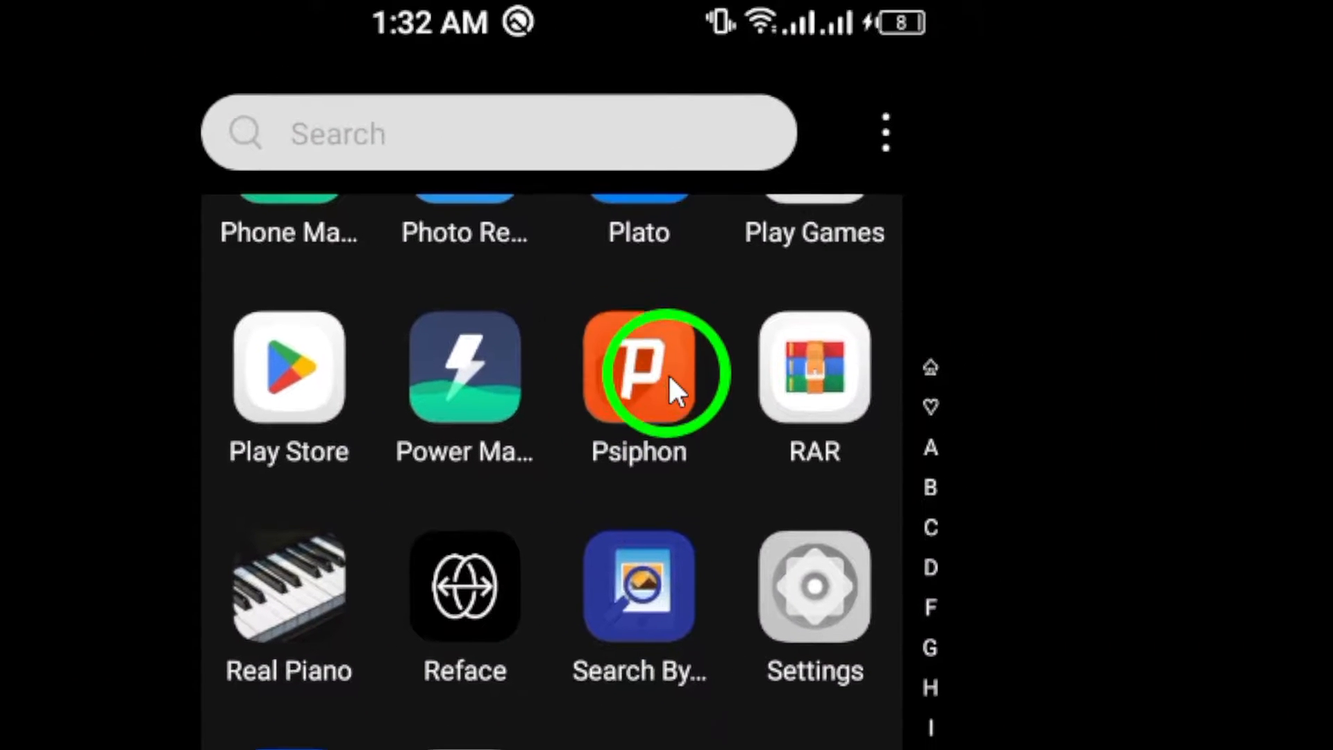
scroll("down", 3)
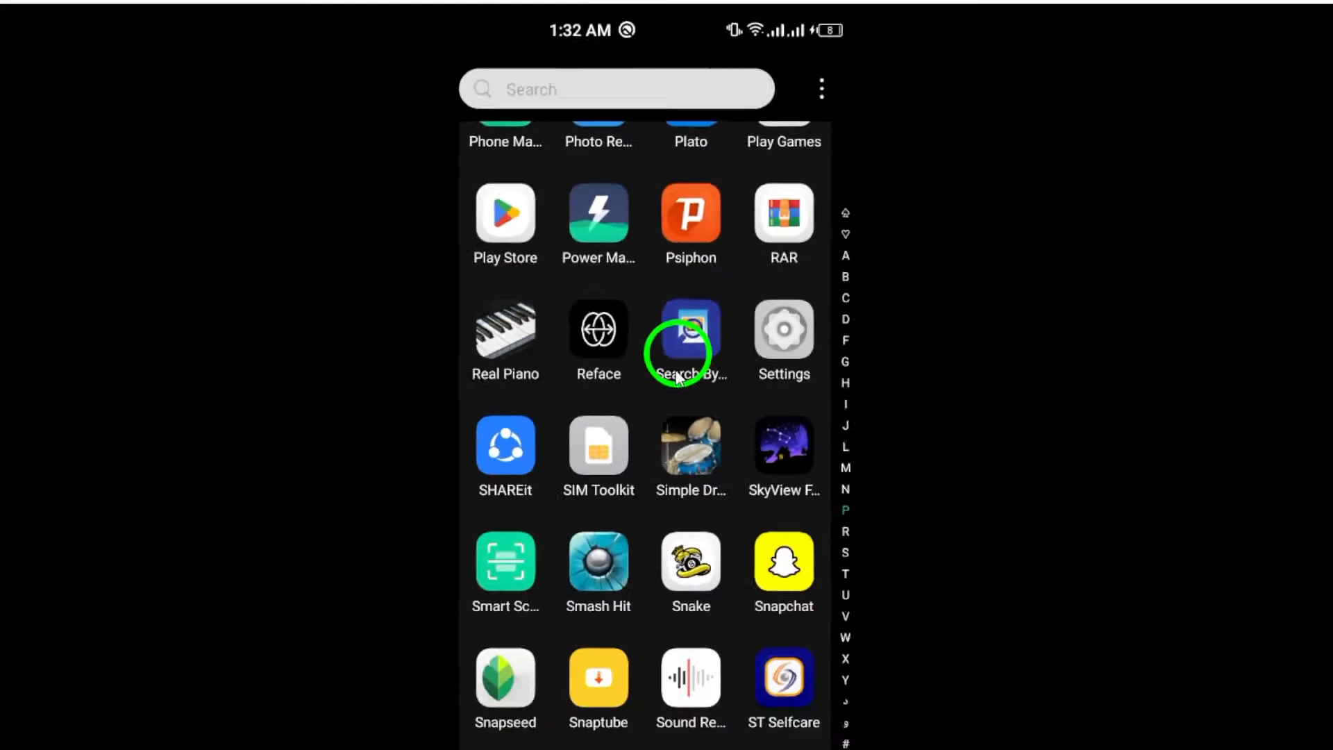
left_click(665, 729)
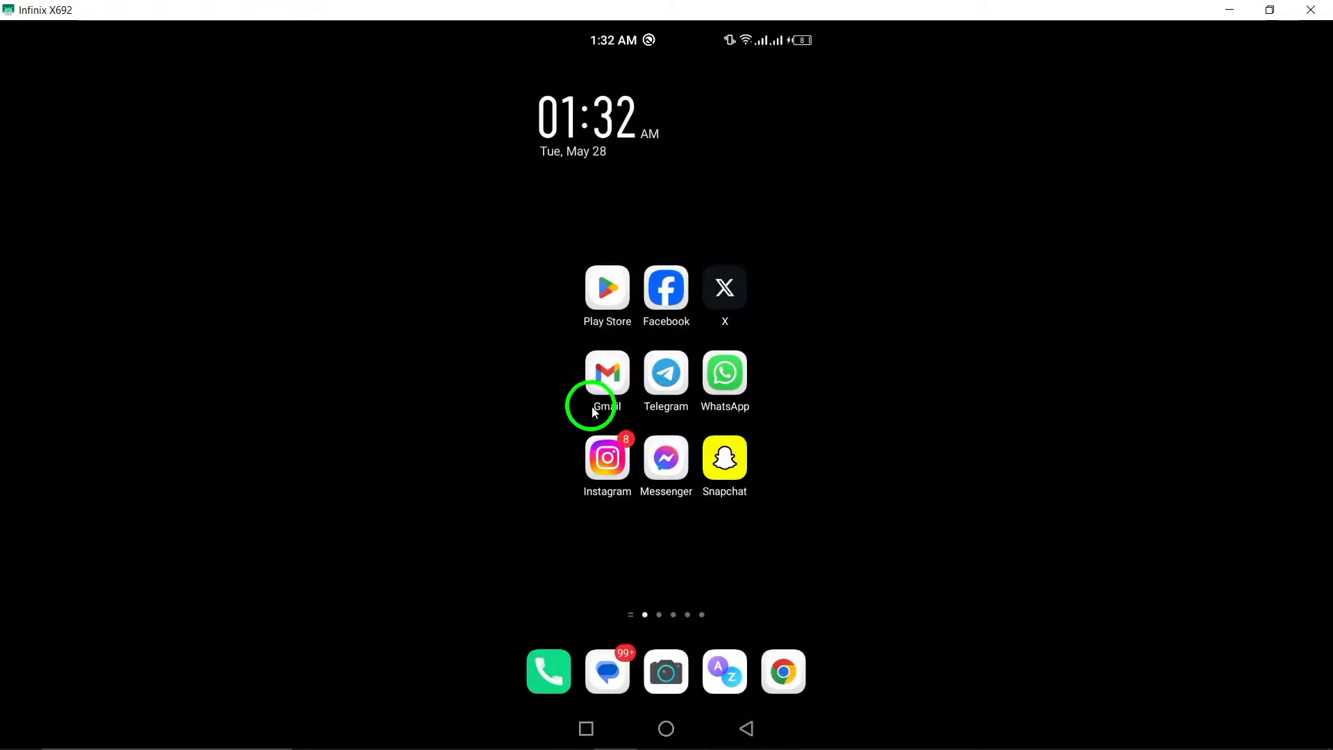
mouse_move(541, 341)
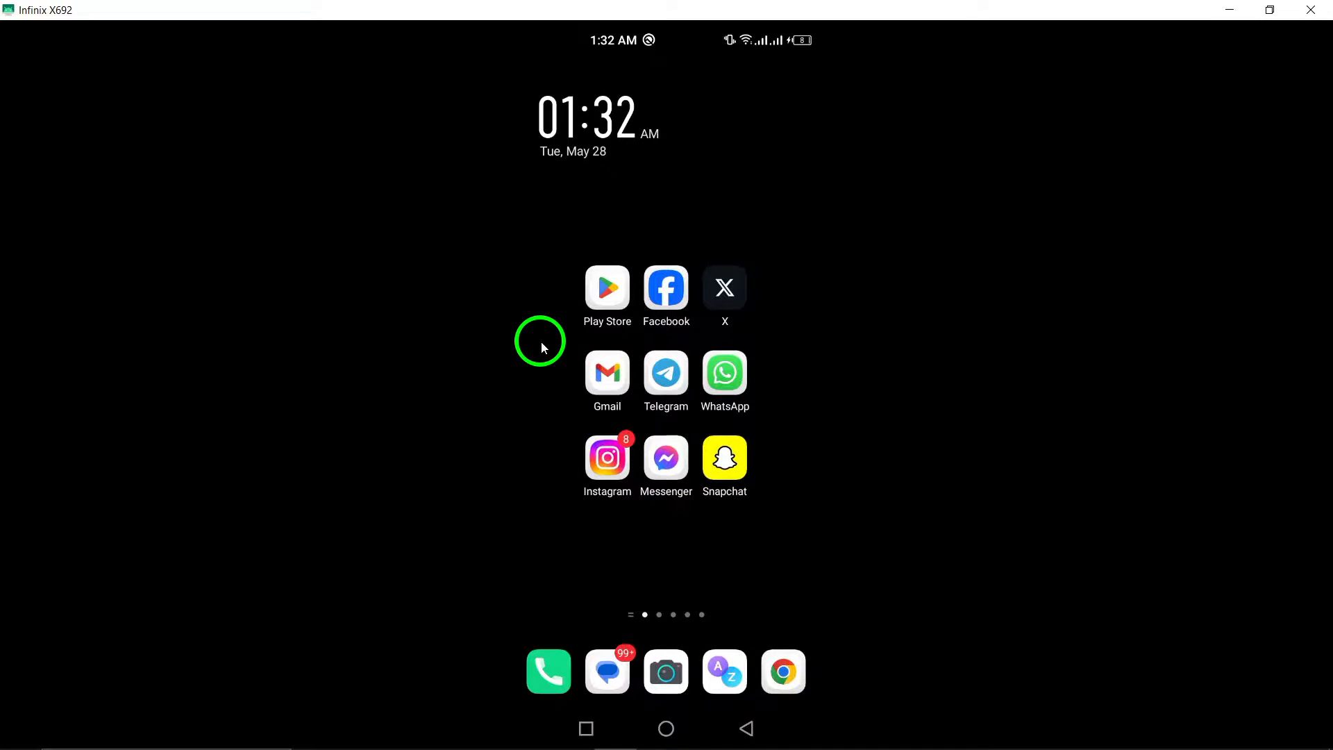